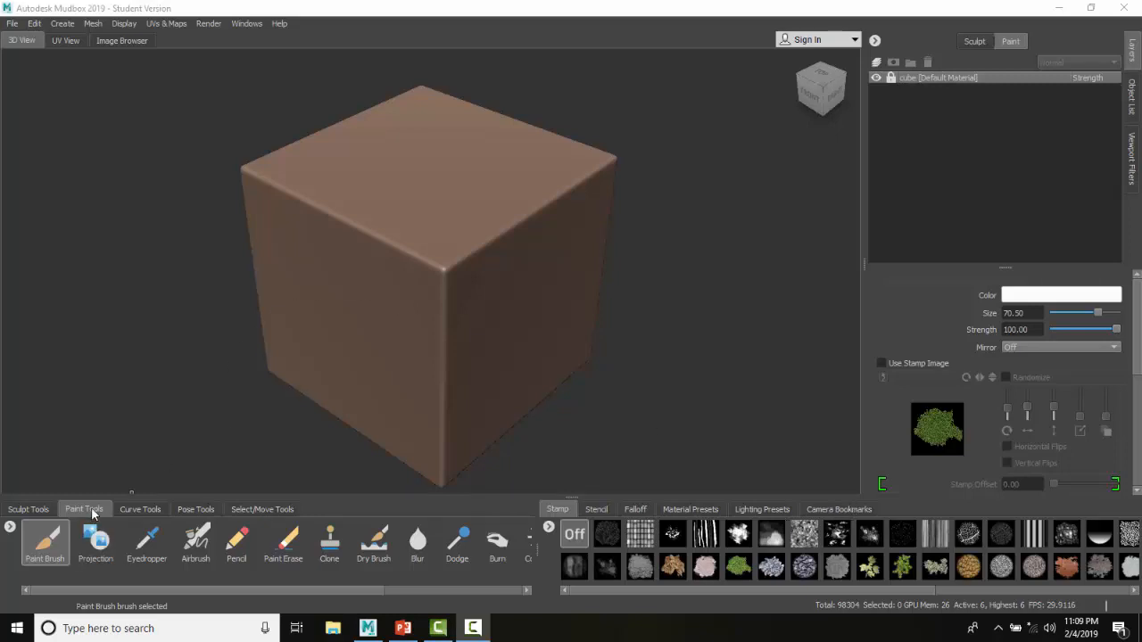
Step: Select the Projection paint brush and bring up the stencil library
left_click(95, 540)
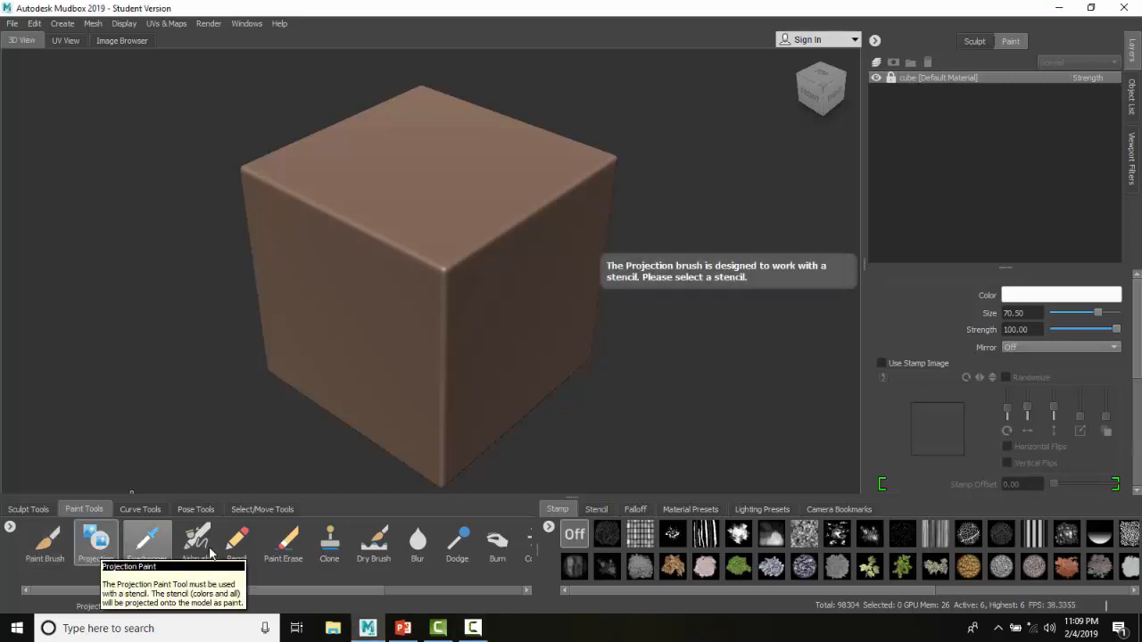
left_click(95, 540)
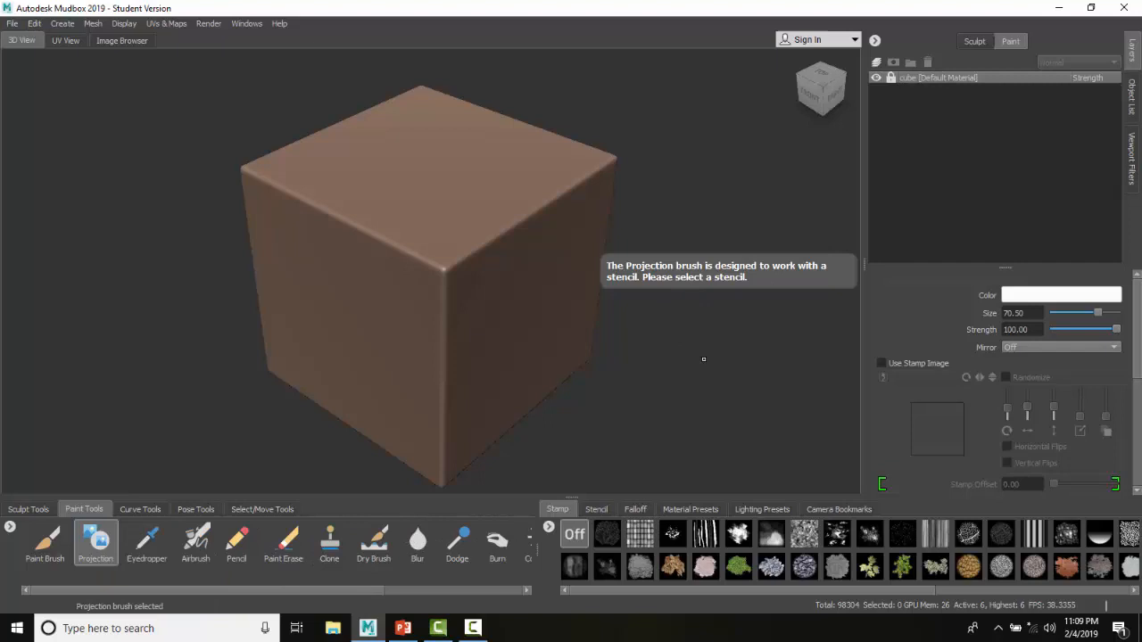
left_click(596, 509)
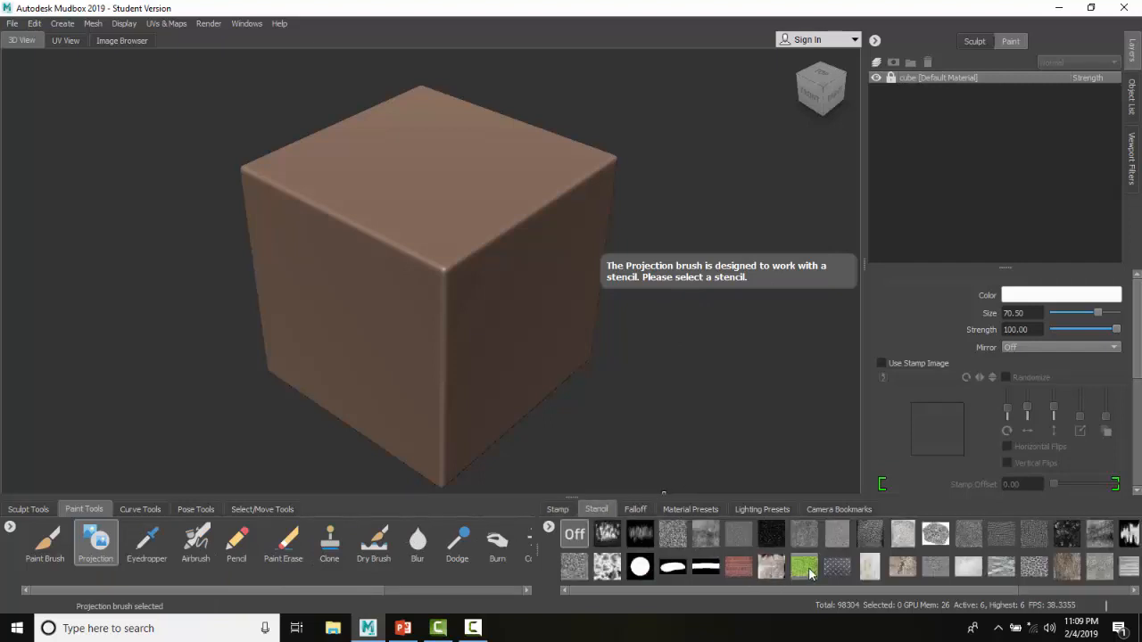
mouse_move(803, 567)
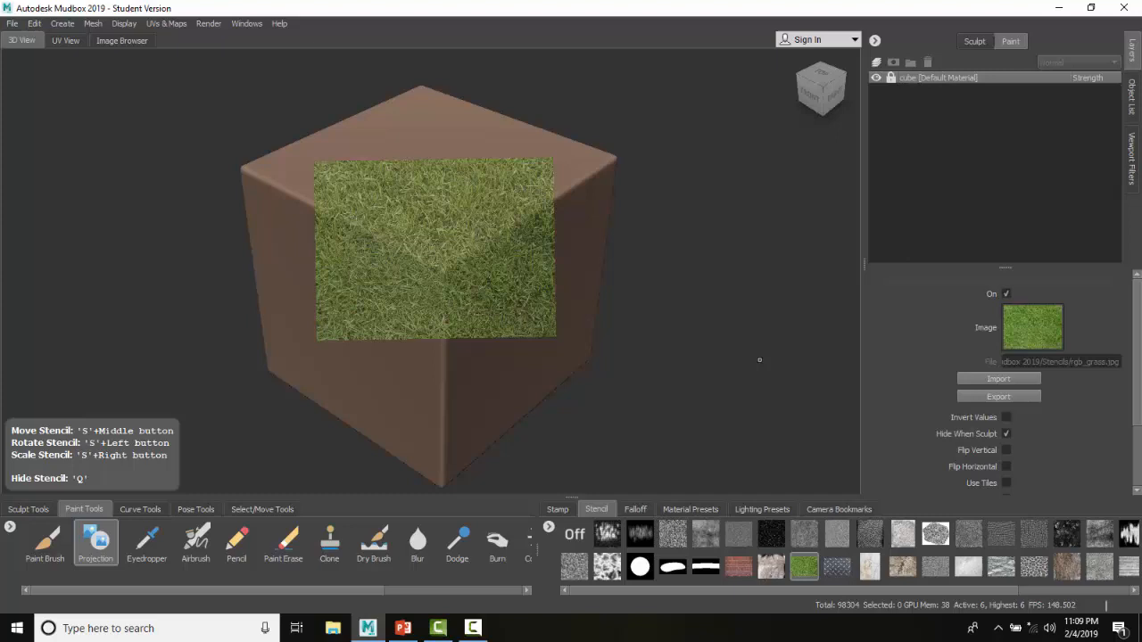
mouse_move(700, 262)
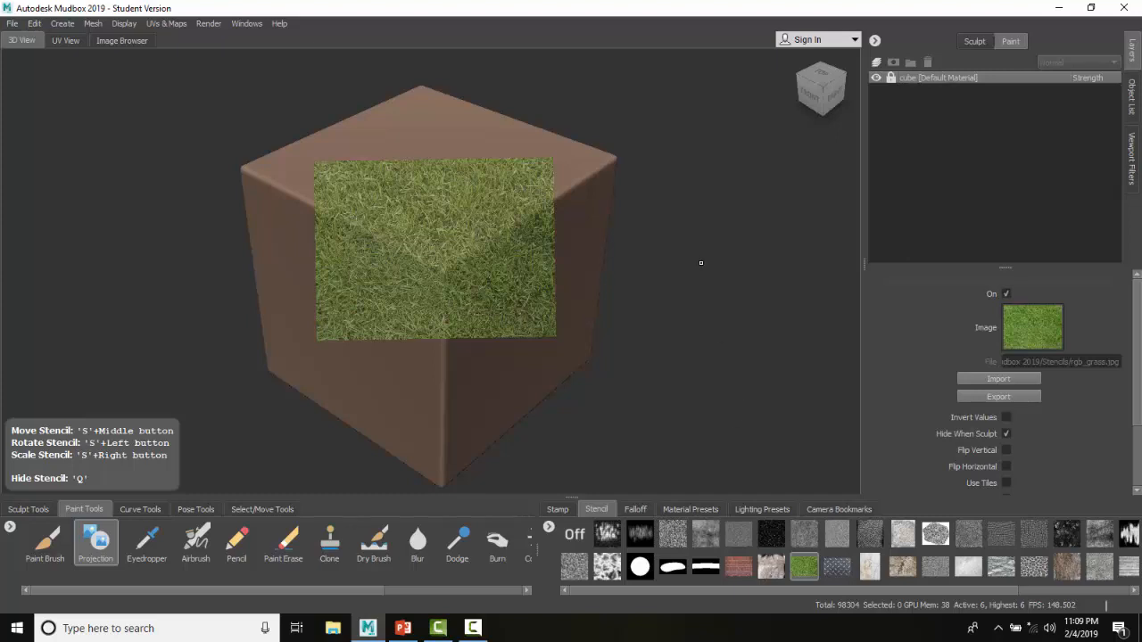
mouse_move(777, 516)
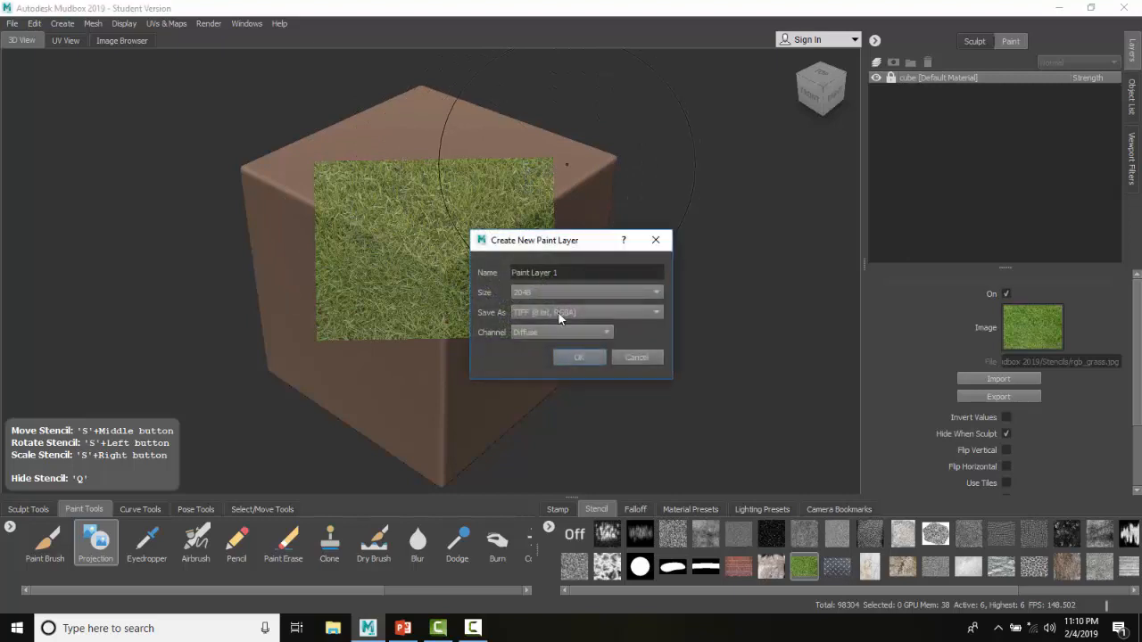
mouse_move(589, 309)
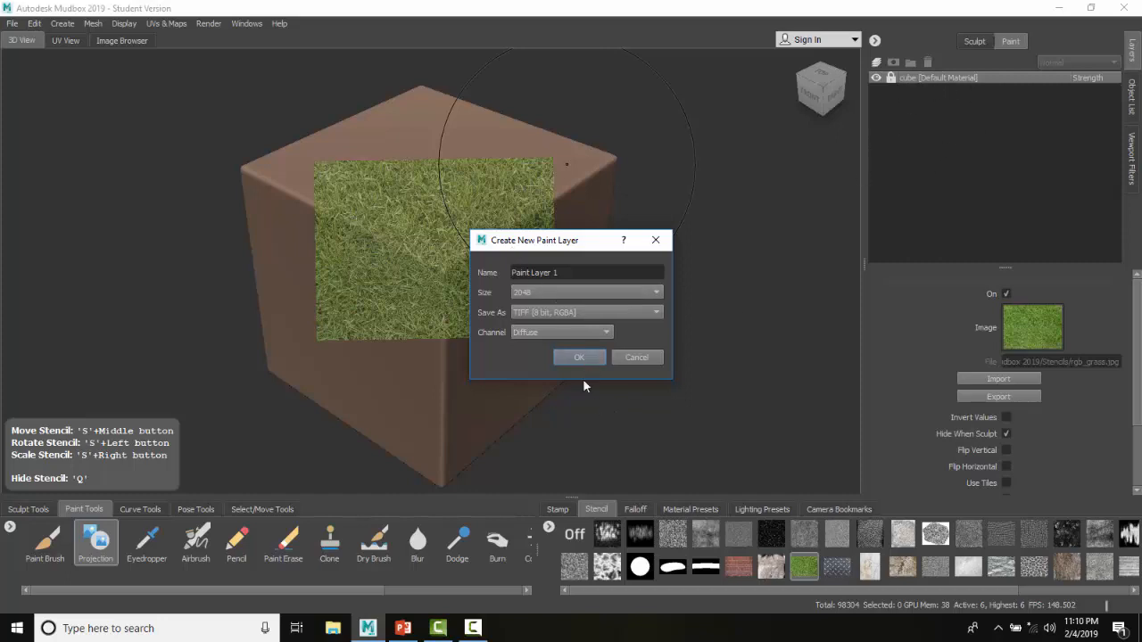
Step: Confirm the new 2048 Diffuse paint layer 'Paint Layer 1' as 8-bit RGBA TIFF
left_click(579, 356)
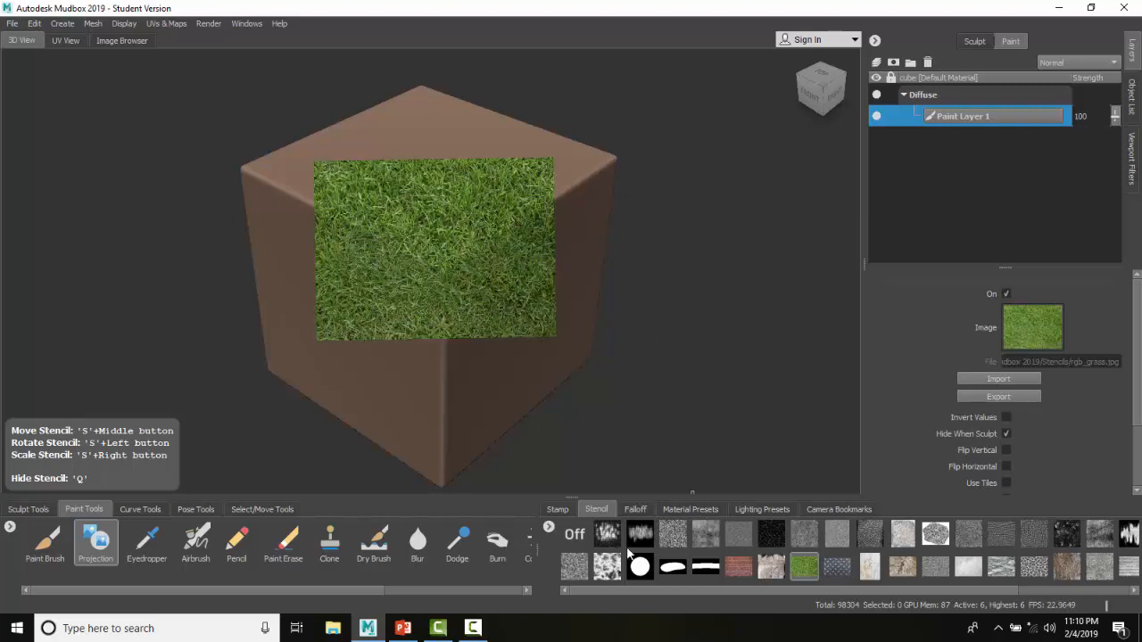
Step: Turn off the stencil to view the grass painted on Paint Layer 1
left_click(573, 533)
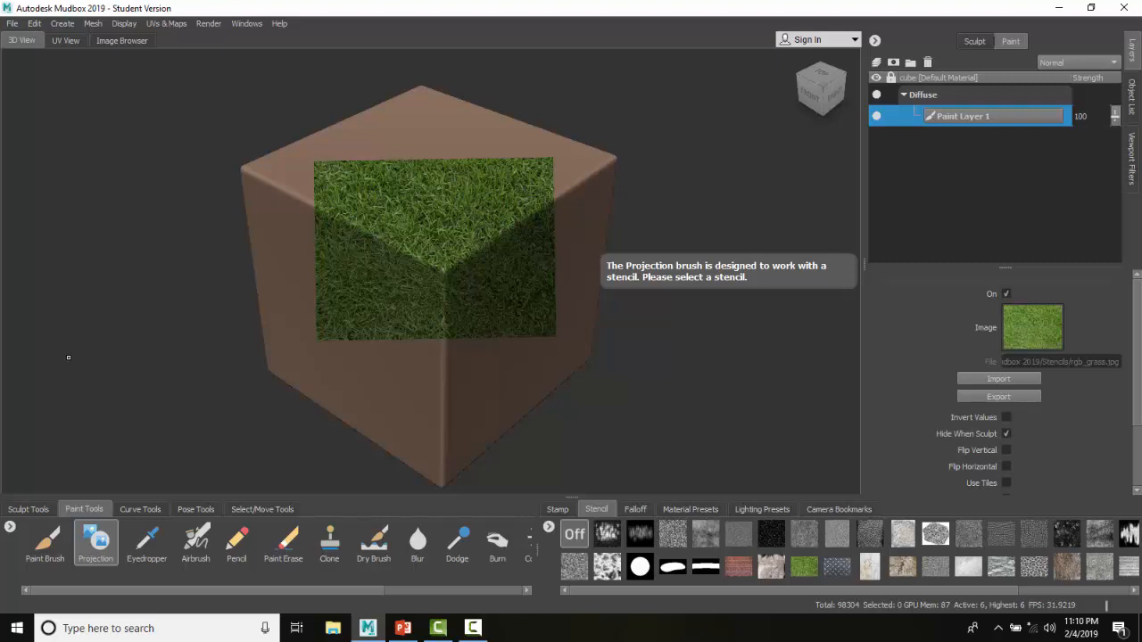
mouse_move(88, 339)
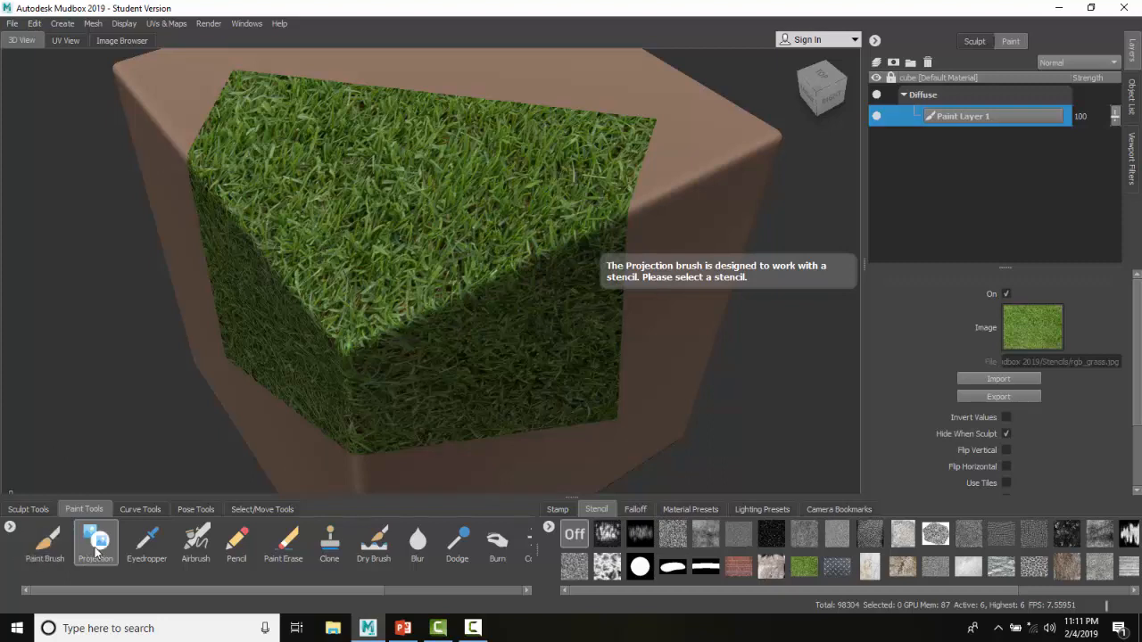
mouse_move(96, 541)
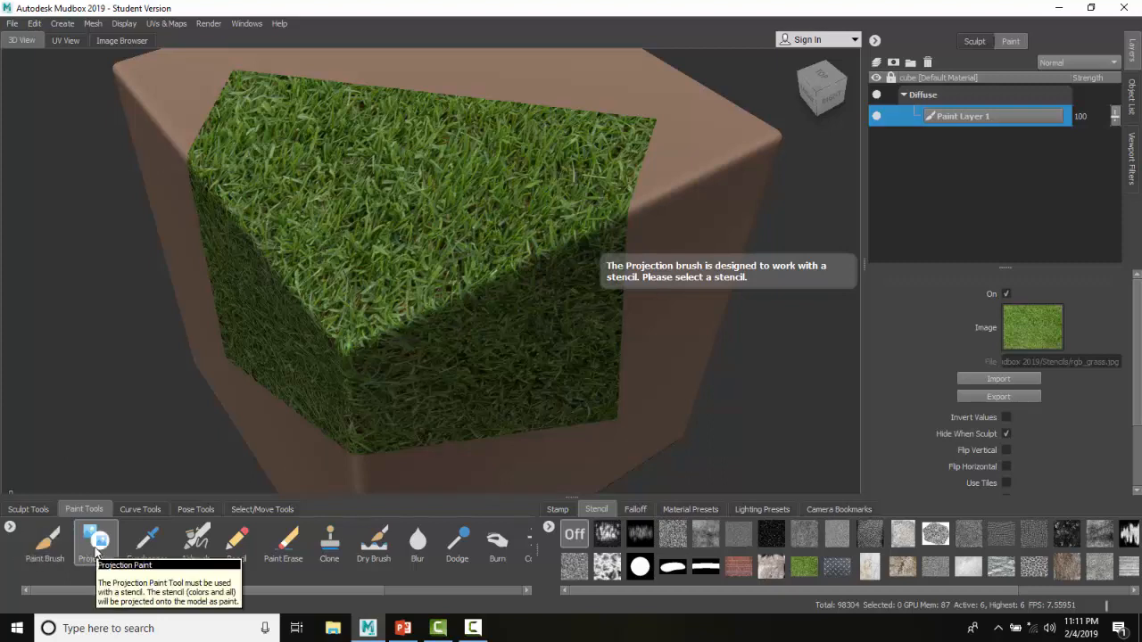